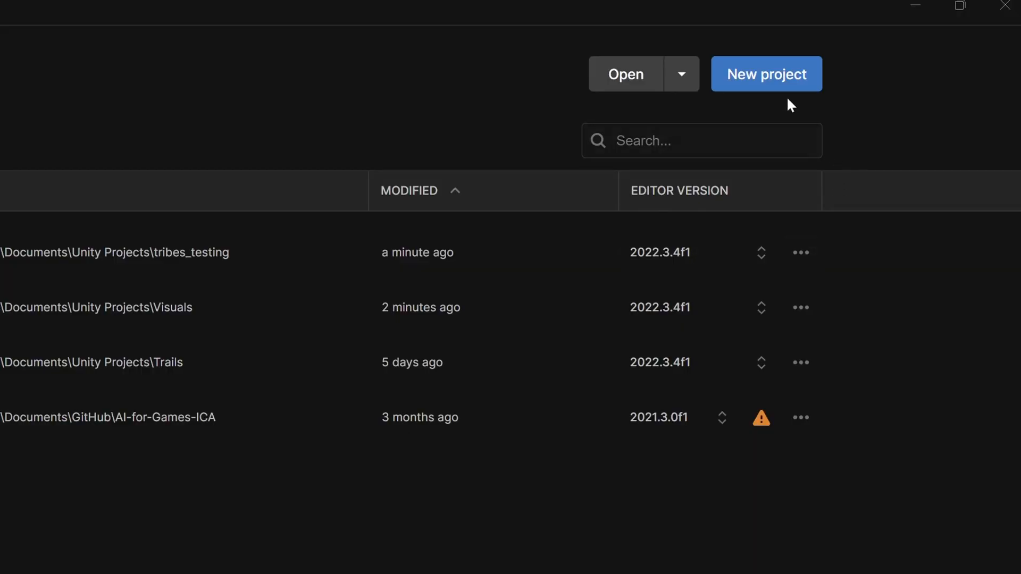
Start a new project from the Unity Hub projects list
{"action": "left_click", "coordinate": [767, 74]}
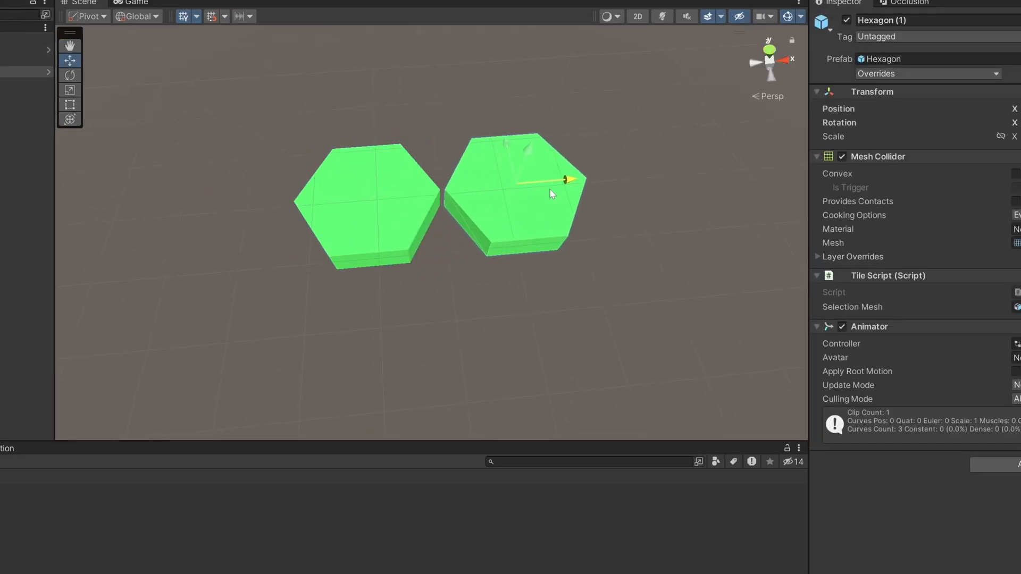
Drag the second Hexagon tile along the X axis to sit beside the first
{"action": "left_click_drag", "start_coordinate": [549, 194], "coordinate": [502, 131]}
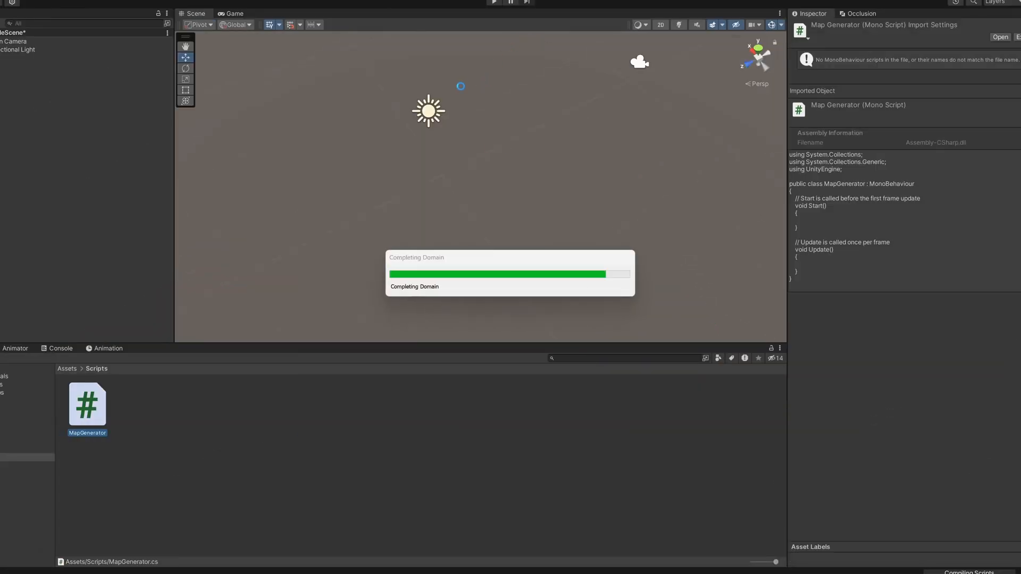
Open MapGenerator and write MakeMapGrid's Instantiate call using Quaternion.identity
{"action": "double_click", "coordinate": [87, 406]}
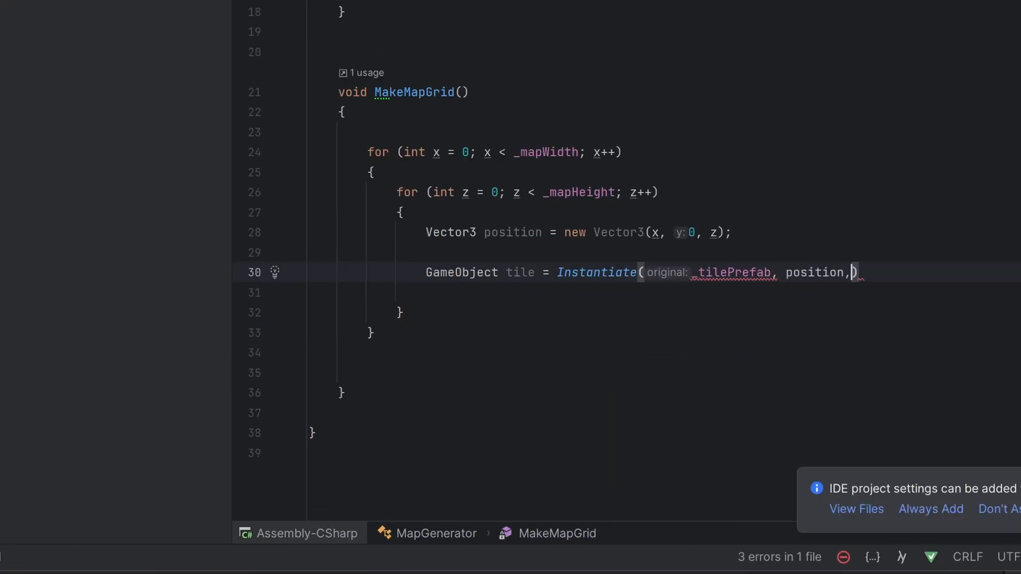
{"action": "type", "text": "Quaternion.identity"}
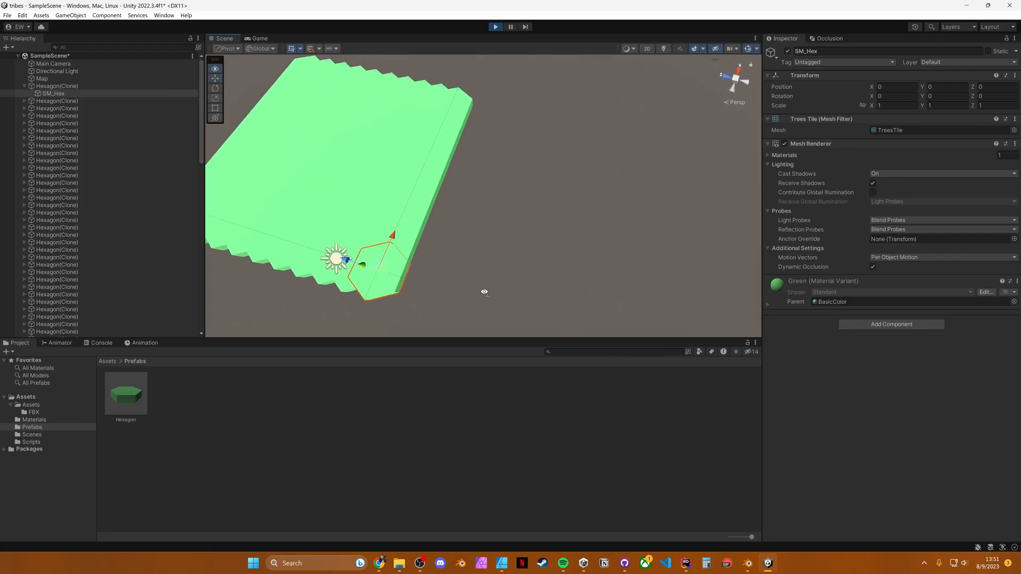
Enter Play mode to view the generated Hexagon(Clone) objects
{"action": "left_click", "coordinate": [38, 78]}
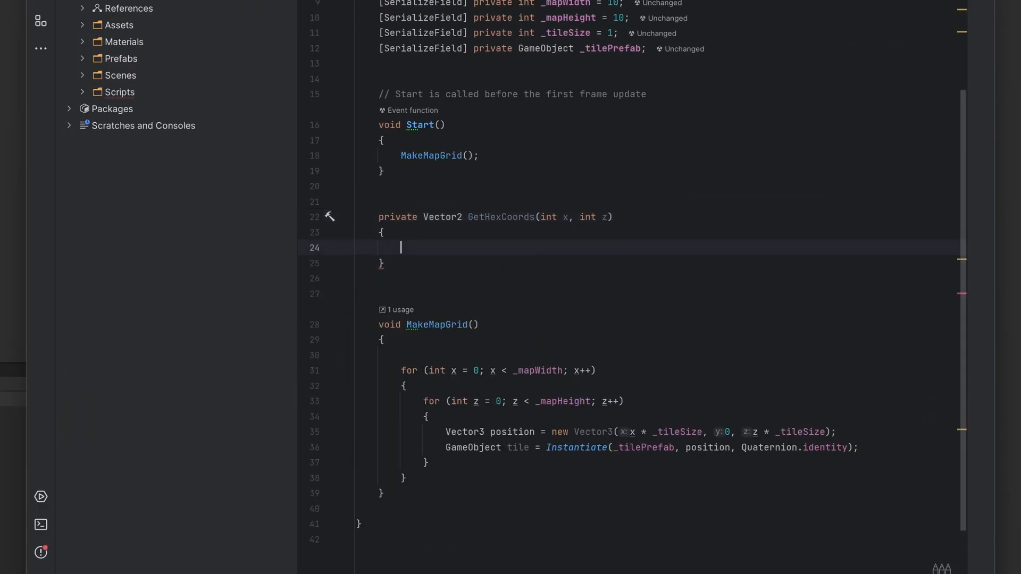
Type GetHexCoords' float xPos = x * _tileSize * Mathf.Cos(...) formula and begin zPos
{"action": "type", "text": "float"}
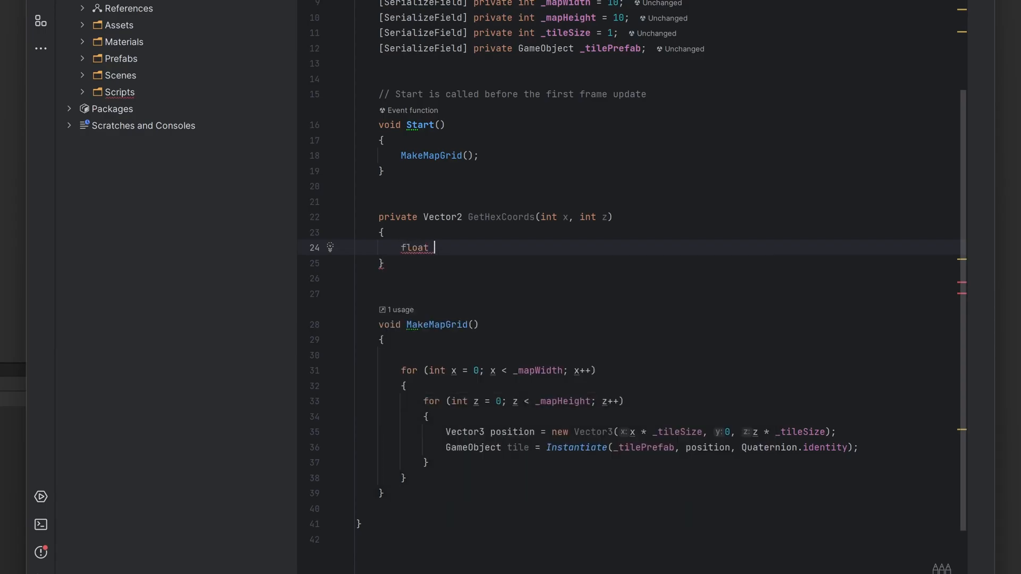
{"action": "type", "text": "xPos = x *"}
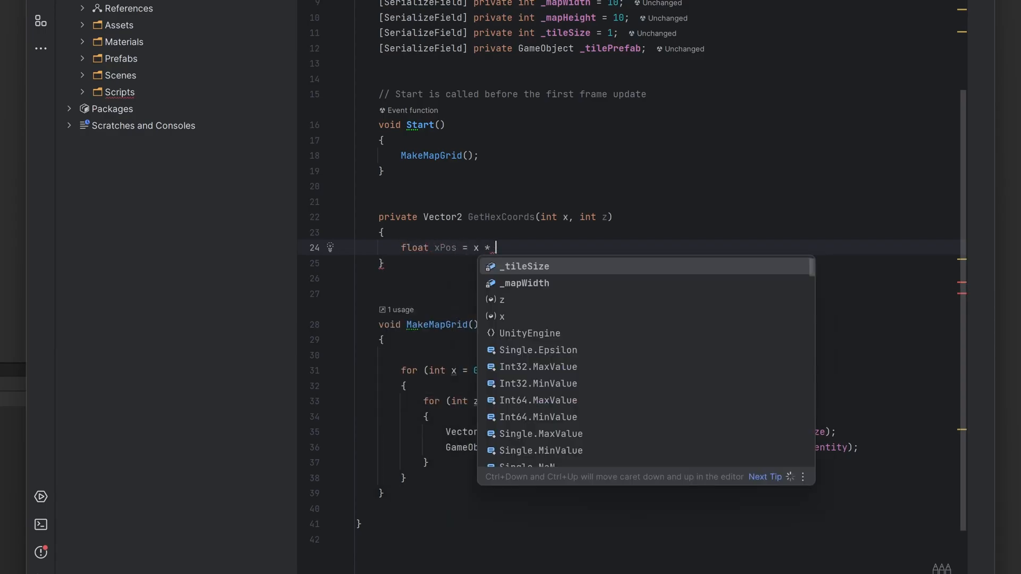
{"action": "type", "text": "_tileSize * Mathf."}
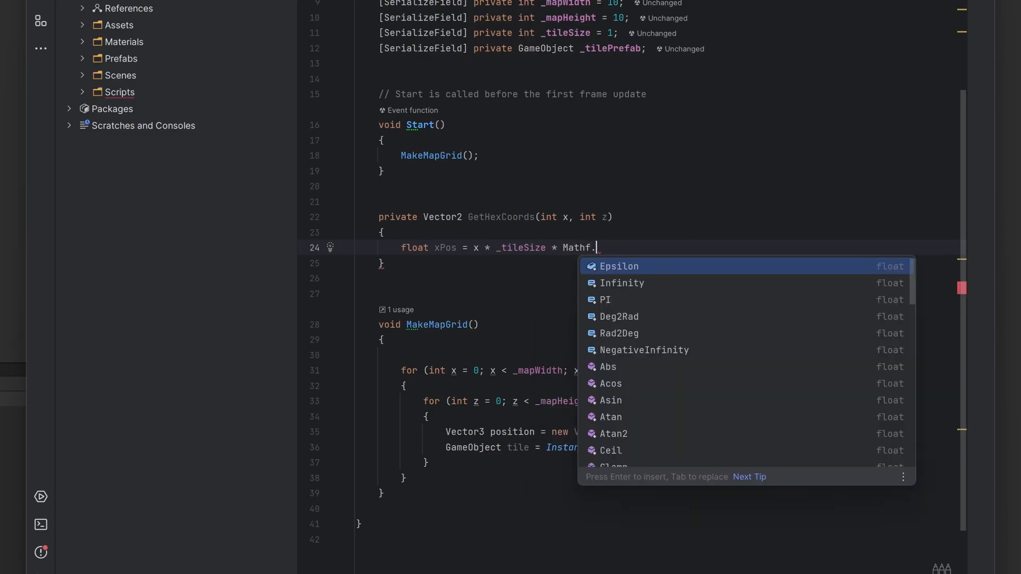
{"action": "type", "text": "Cos(Mathf.Deg2Rad * 30);"}
{"action": "type", "text": "float zPos = z * _tileSize + ("}
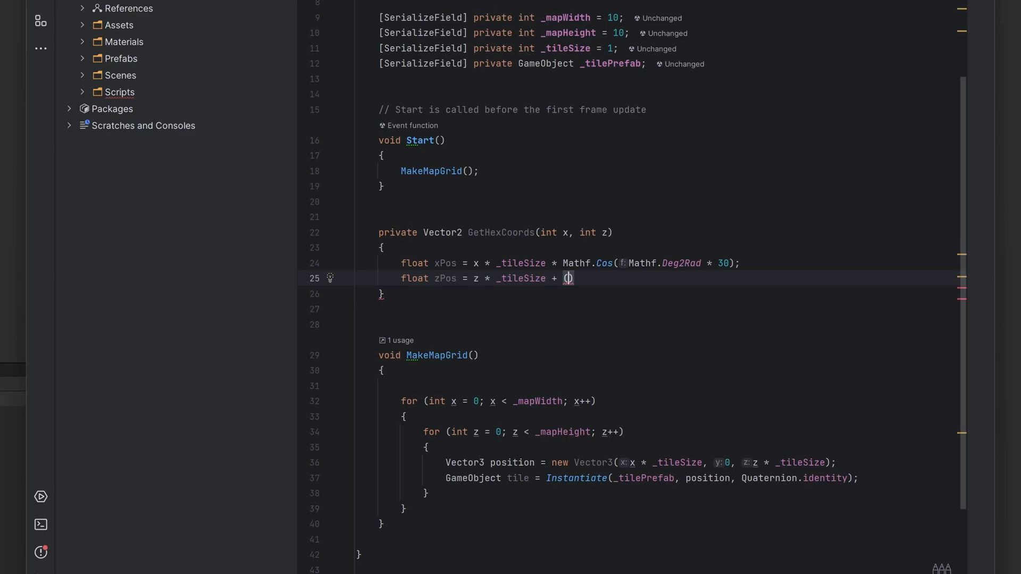
{"action": "type", "text": "(x"}
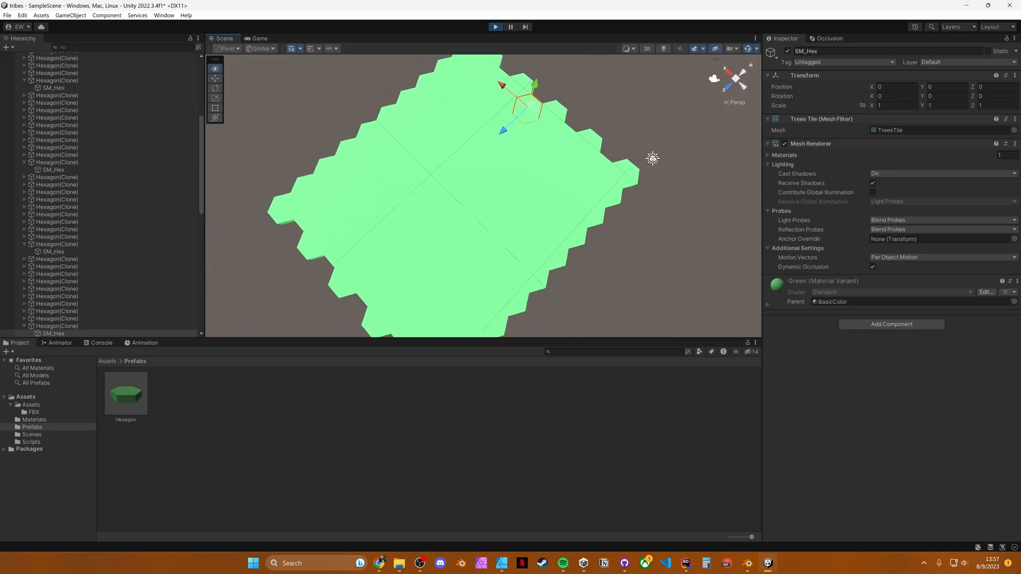
Enter Play mode to view the staggered hex-offset tile grid
{"action": "left_click", "coordinate": [627, 48]}
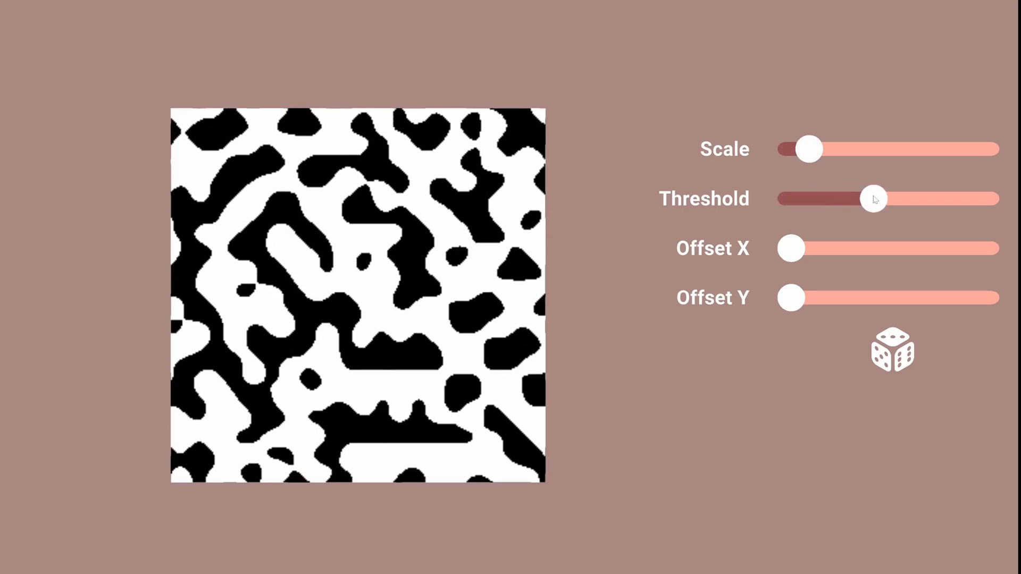
Raise the noise Threshold slider and lower the Scale sliders for bigger blobs
{"action": "left_click_drag", "start_coordinate": [873, 198], "coordinate": [885, 199]}
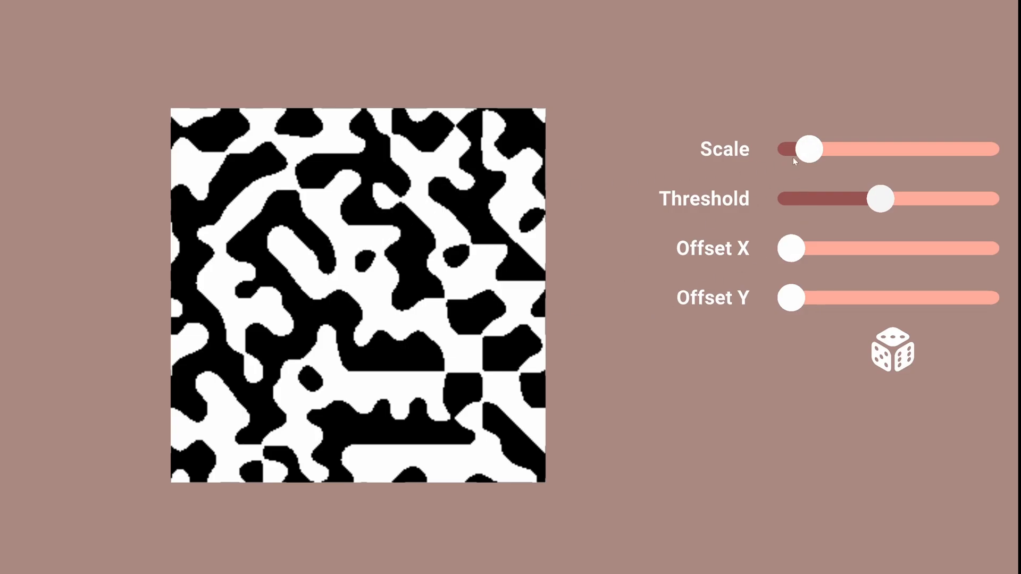
{"action": "left_click_drag", "start_coordinate": [809, 149], "coordinate": [793, 149]}
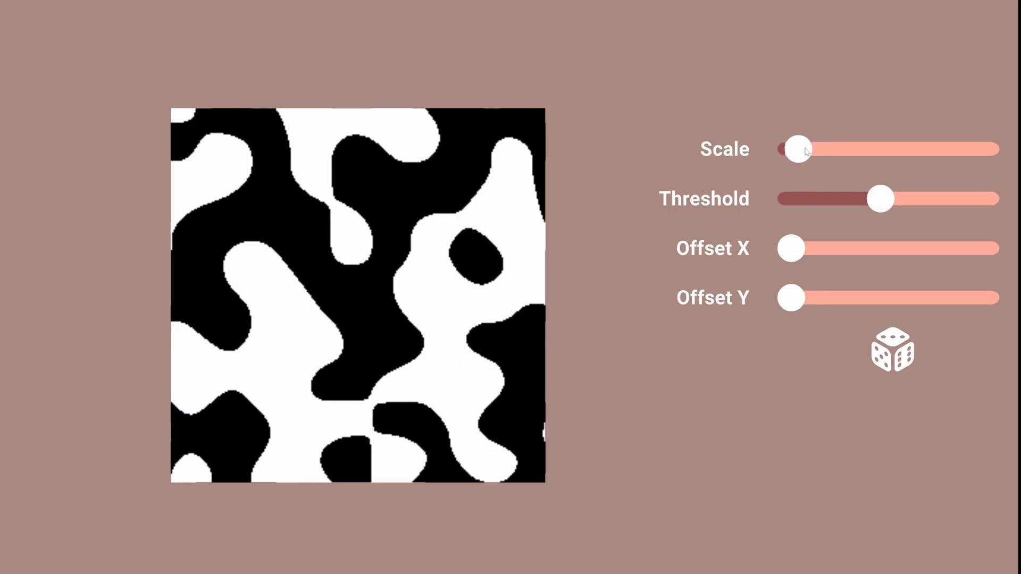
{"action": "left_click_drag", "start_coordinate": [880, 198], "coordinate": [859, 198]}
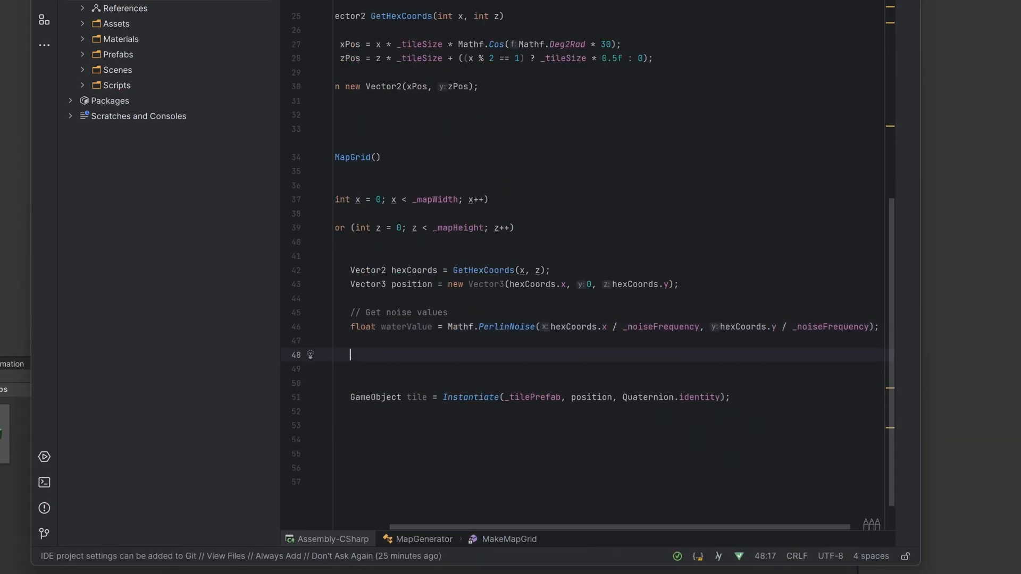
Add the isWater check against _noiseThreshold and open the Blue material's Albedo override options
{"action": "type", "text": "bool isWater = waterValue < _noiseThreshold;"}
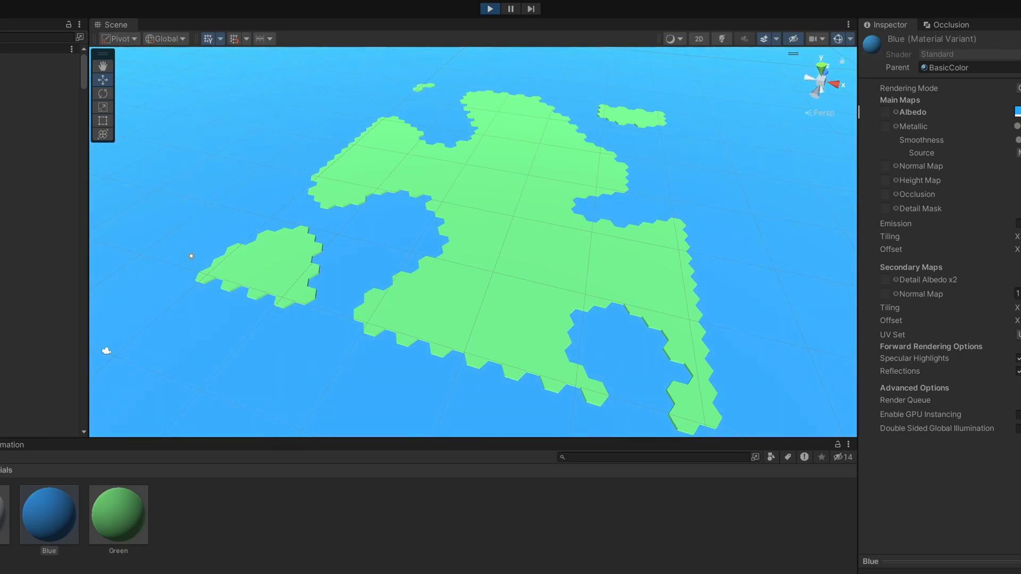
{"action": "right_click", "coordinate": [910, 112]}
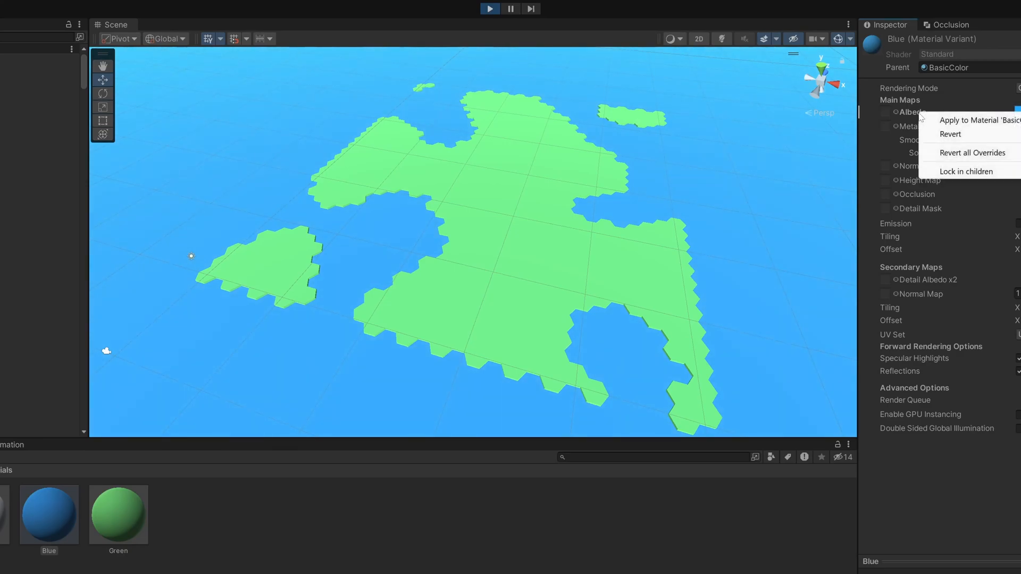
{"action": "mouse_move", "coordinate": [981, 123]}
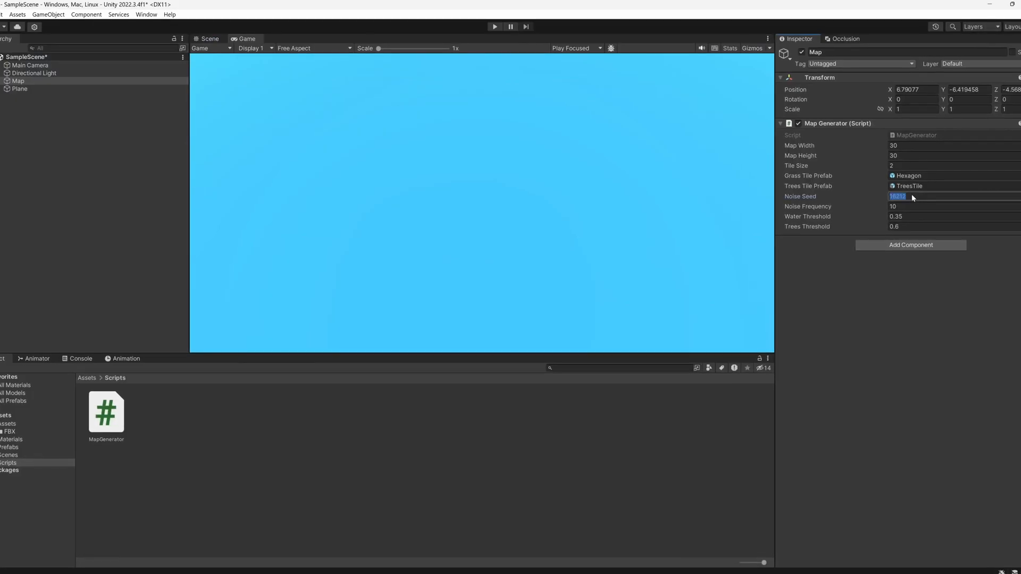
Select the Noise Seed field, then click two map tiles to log Click! messages
{"action": "left_click", "coordinate": [494, 25]}
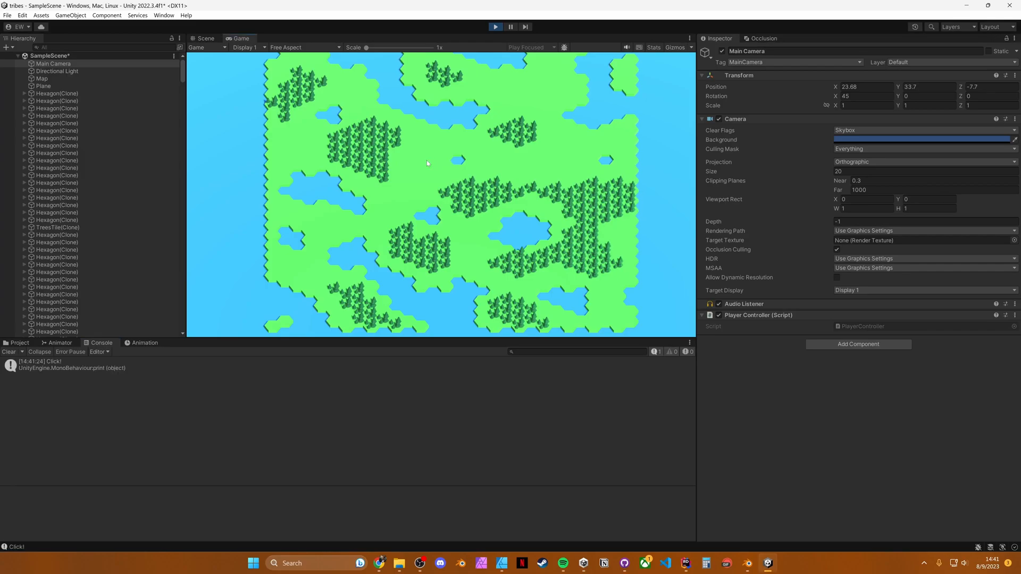
{"action": "left_click", "coordinate": [428, 160]}
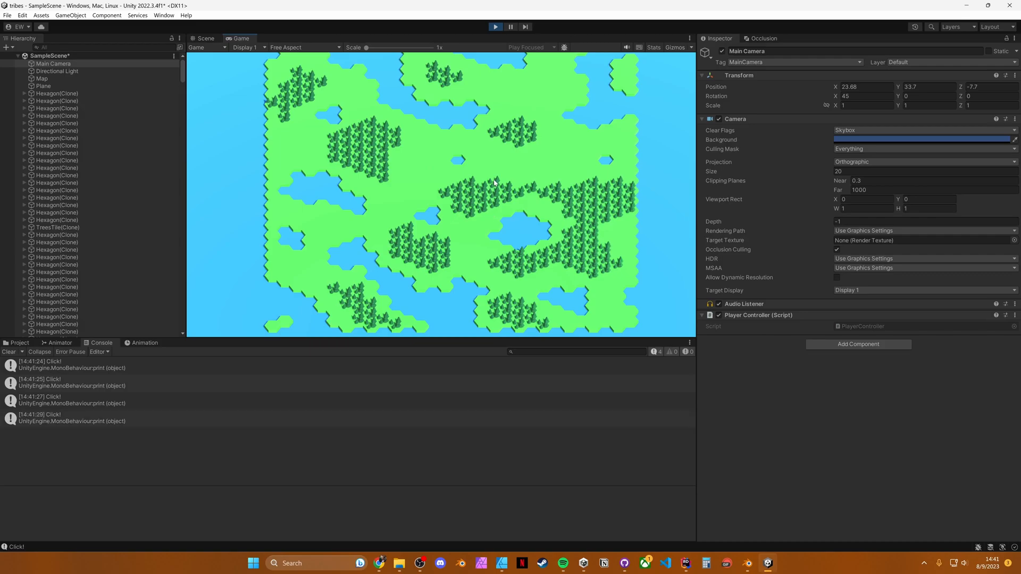
{"action": "left_click", "coordinate": [481, 265]}
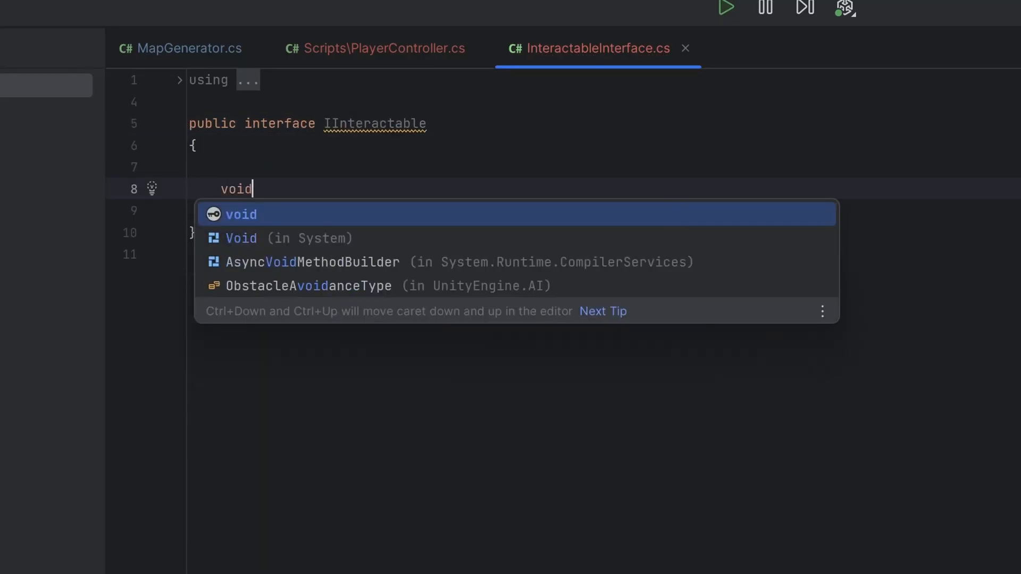
Declare OnClicked() in IInteractable and call interactable.OnClicked() from PlayerController
{"action": "type", "text": "OnClicked()"}
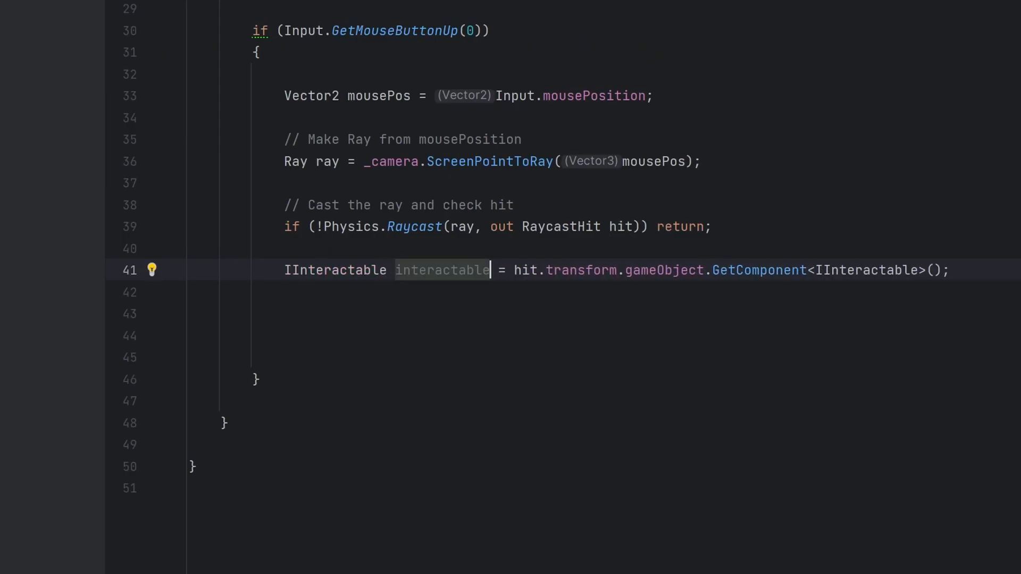
{"action": "type", "text": "interactable.OnClicked();"}
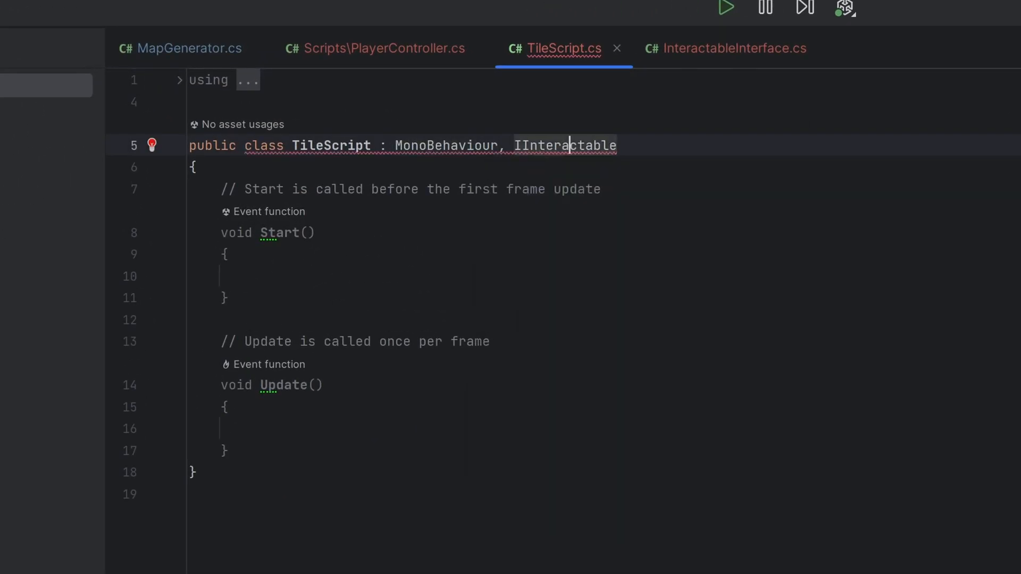
{"action": "mouse_move", "coordinate": [569, 145]}
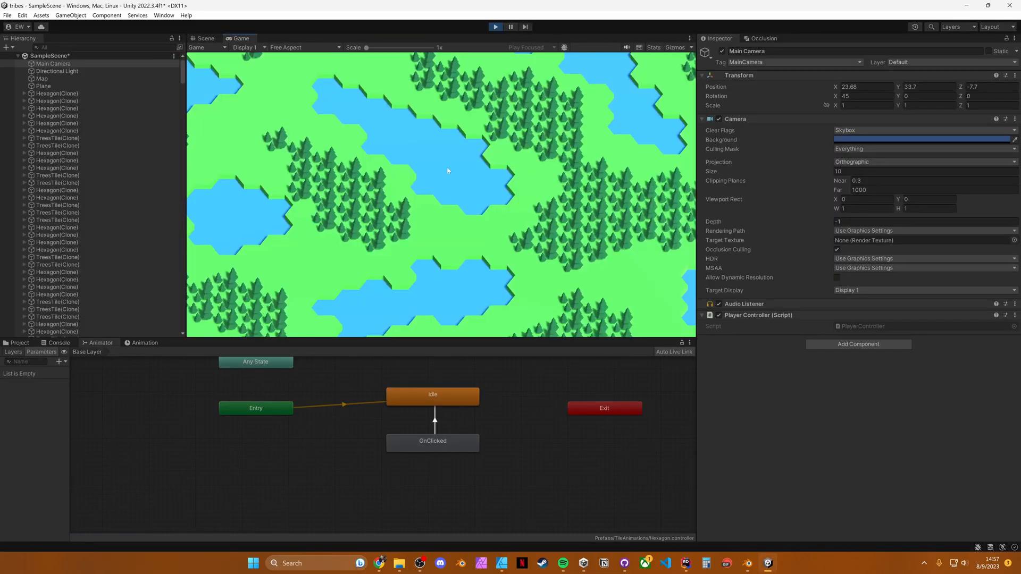
Click a trees tile in the Game view to log "I am clicked! + TreesTile(Clone)"
{"action": "left_click", "coordinate": [568, 207]}
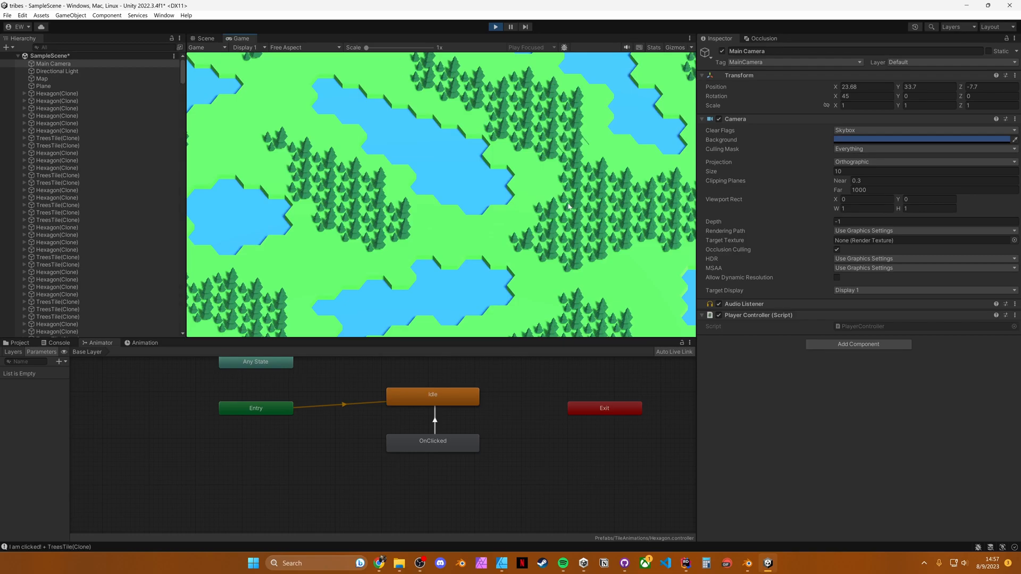
{"action": "mouse_move", "coordinate": [323, 256]}
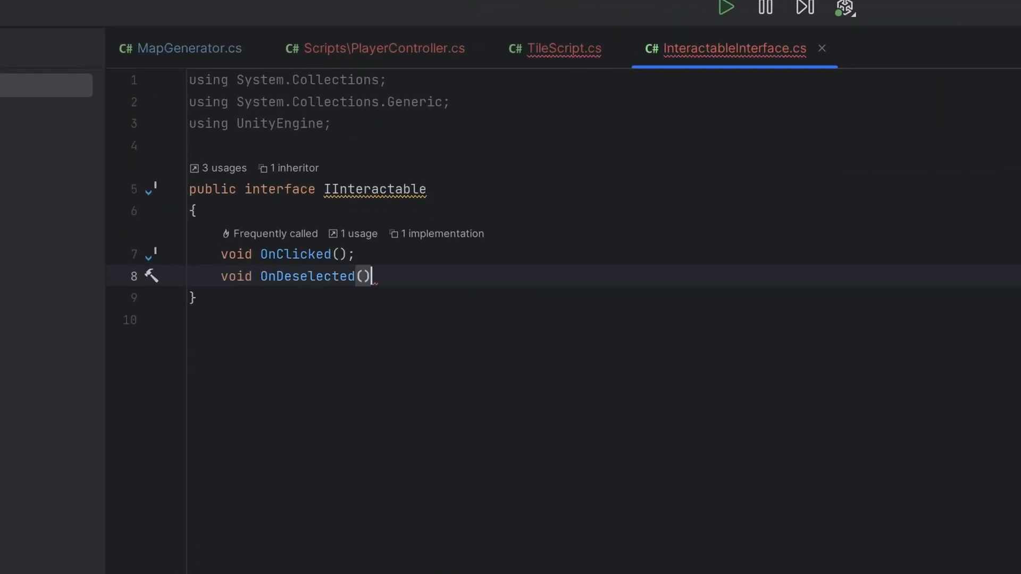
Add OnDeselected to IInteractable and write ReplaceTile calling Destroy and Instantiate(newTile, old...)
{"action": "left_click", "coordinate": [565, 48]}
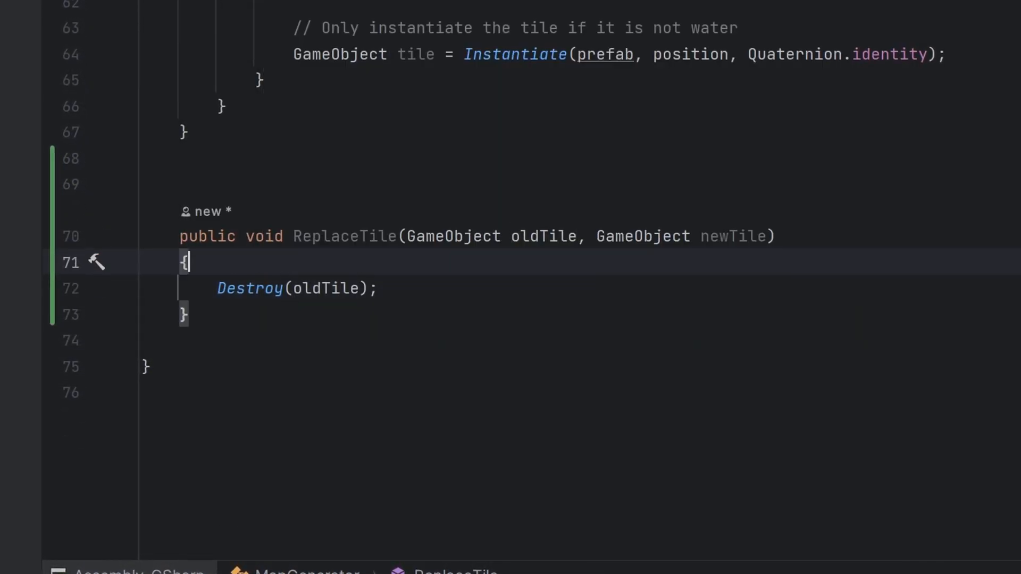
{"action": "type", "text": "Instantiate(newTile, old"}
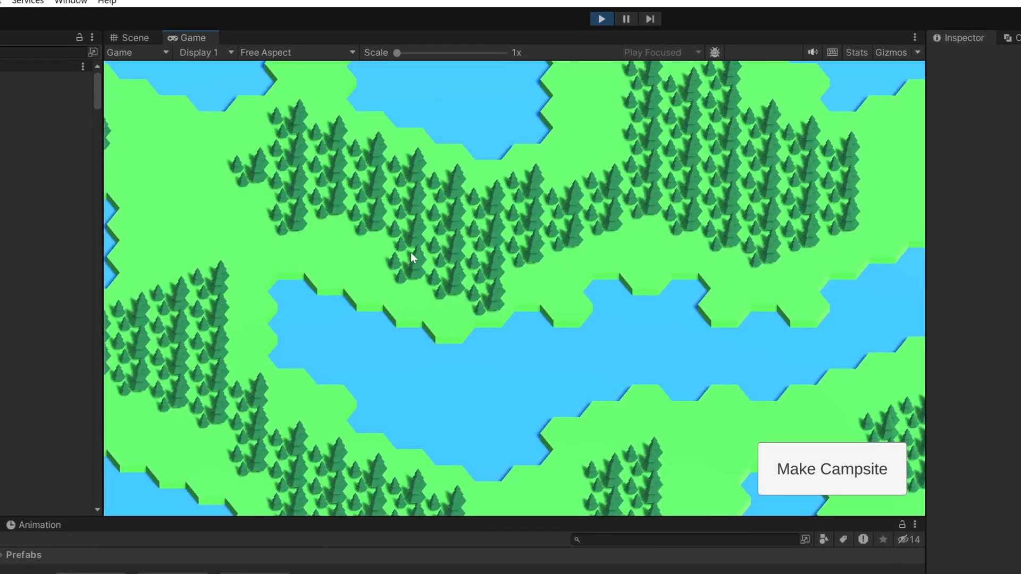
Press Make Campsite to turn the selected riverside forest tile into a campsite
{"action": "left_click", "coordinate": [832, 469]}
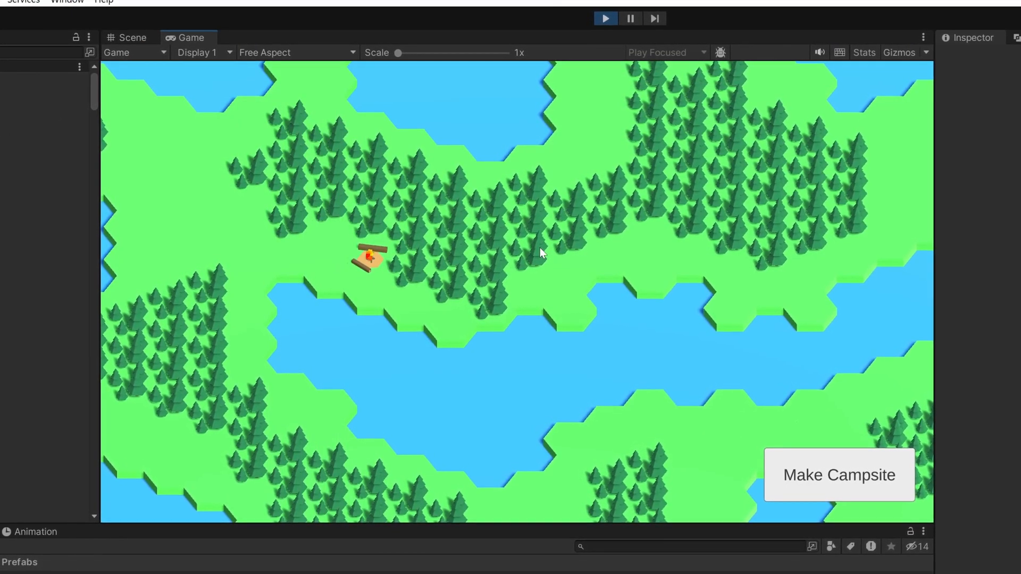